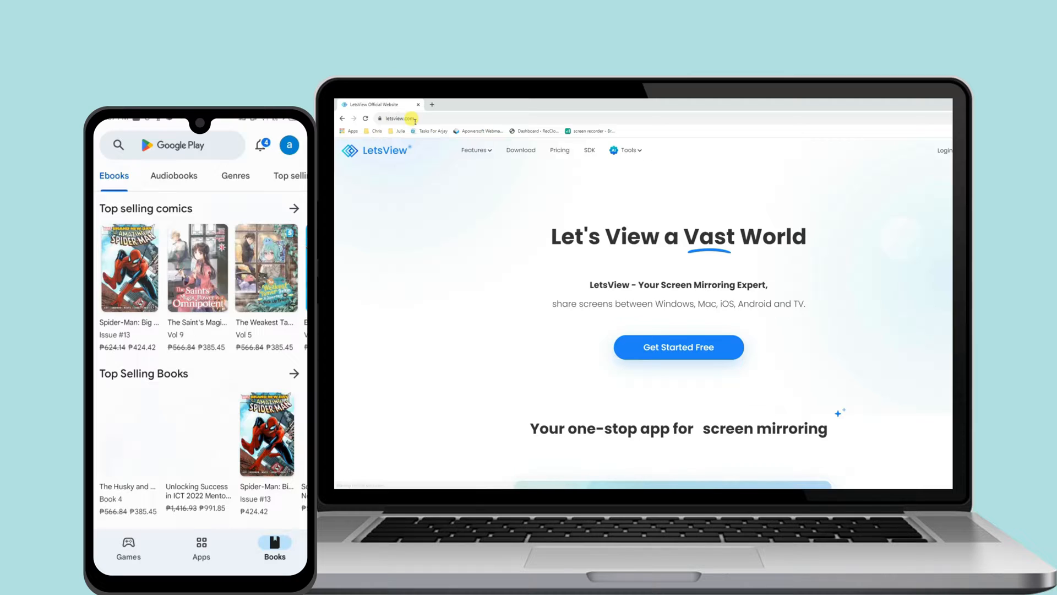
Open the LetsView website at letsview.com in Chrome to download the app.
click(520, 149)
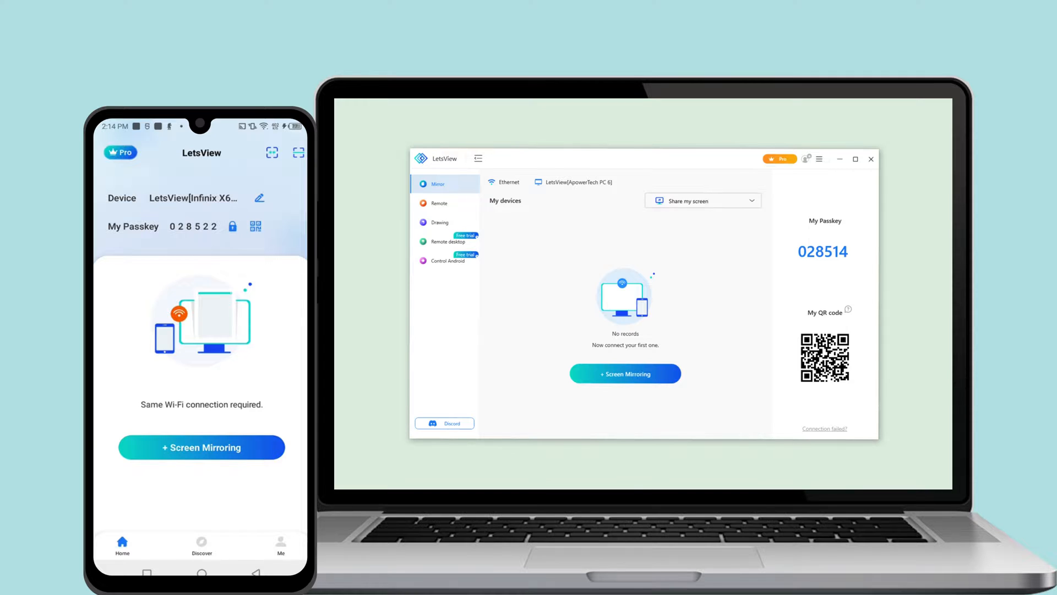
Choose Control Android in the LetsView desktop sidebar.
click(443, 261)
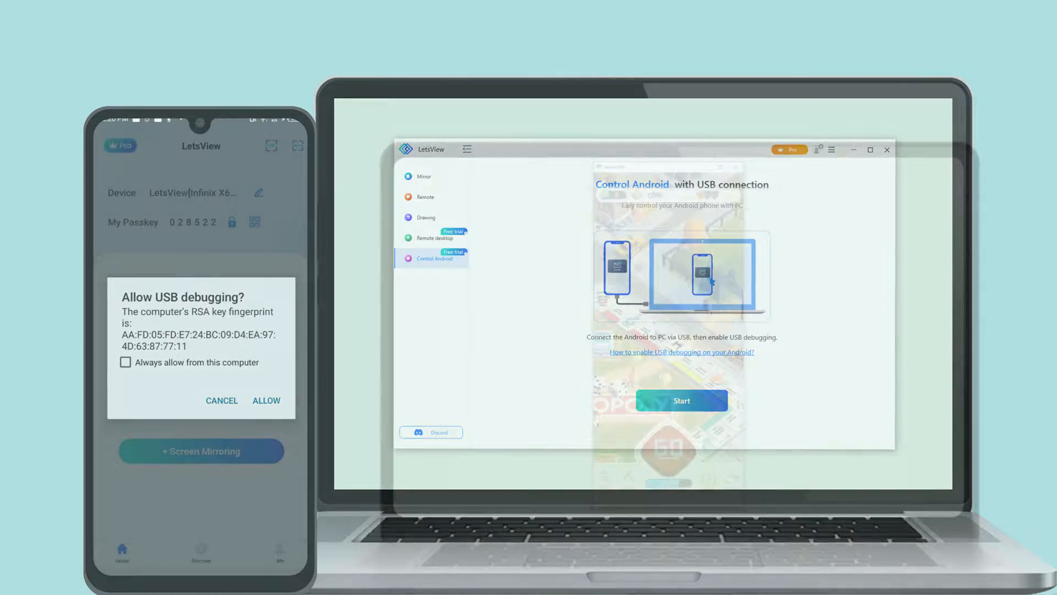
Start the USB connection to the phone from Control Android.
click(265, 400)
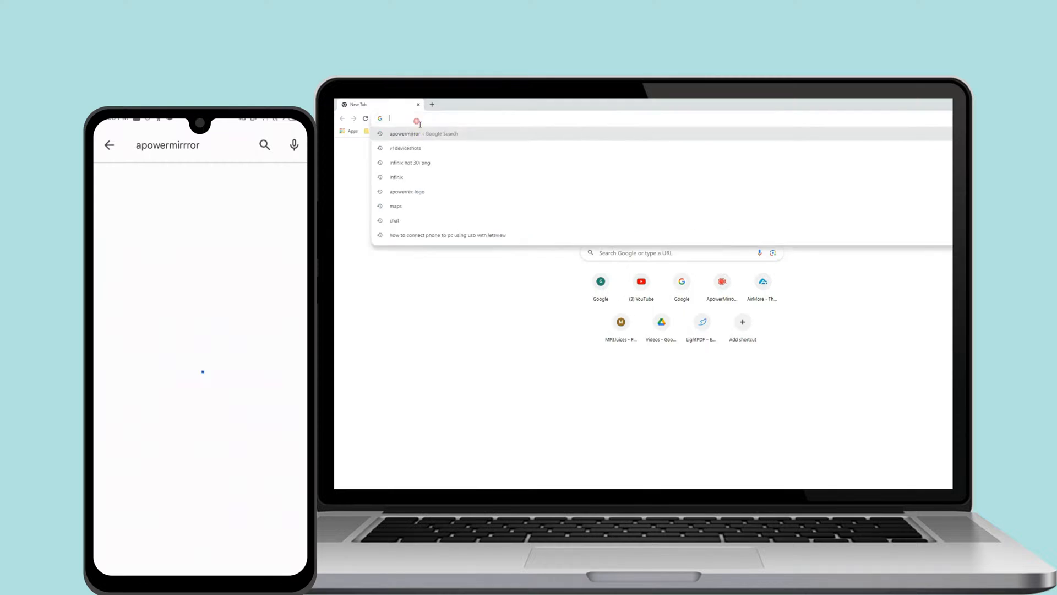
Search for 'apowermirror' in a new Chrome tab.
click(424, 133)
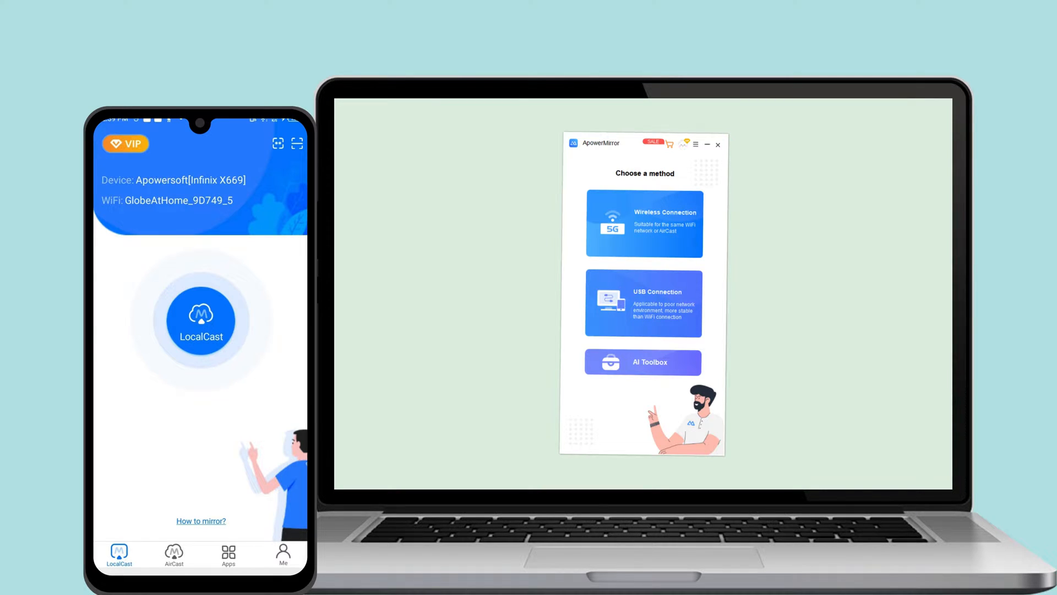
Choose USB Connection and select the Infinix HOT 30i device.
click(642, 303)
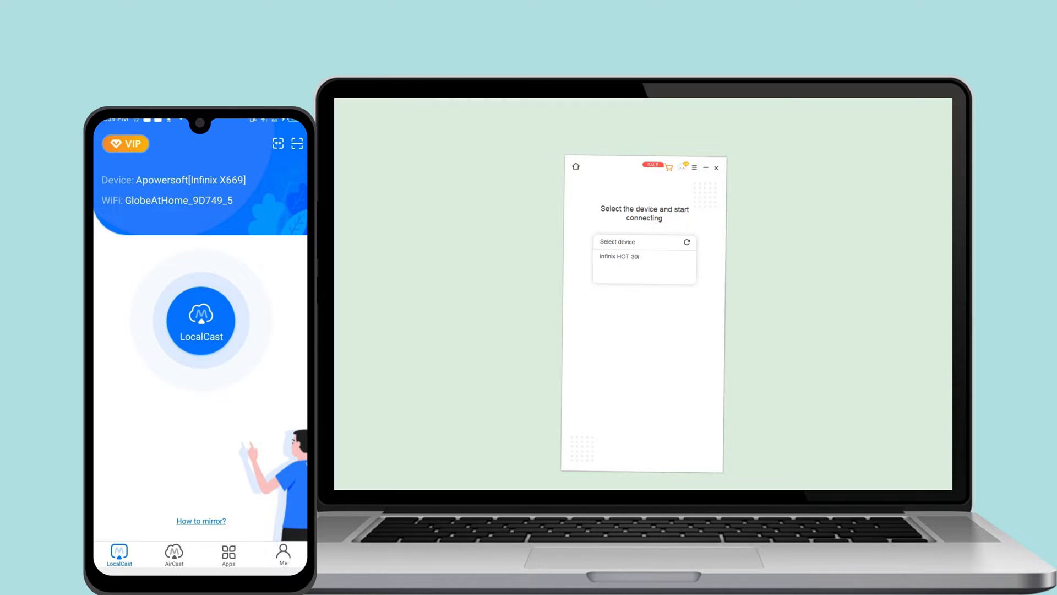
click(619, 256)
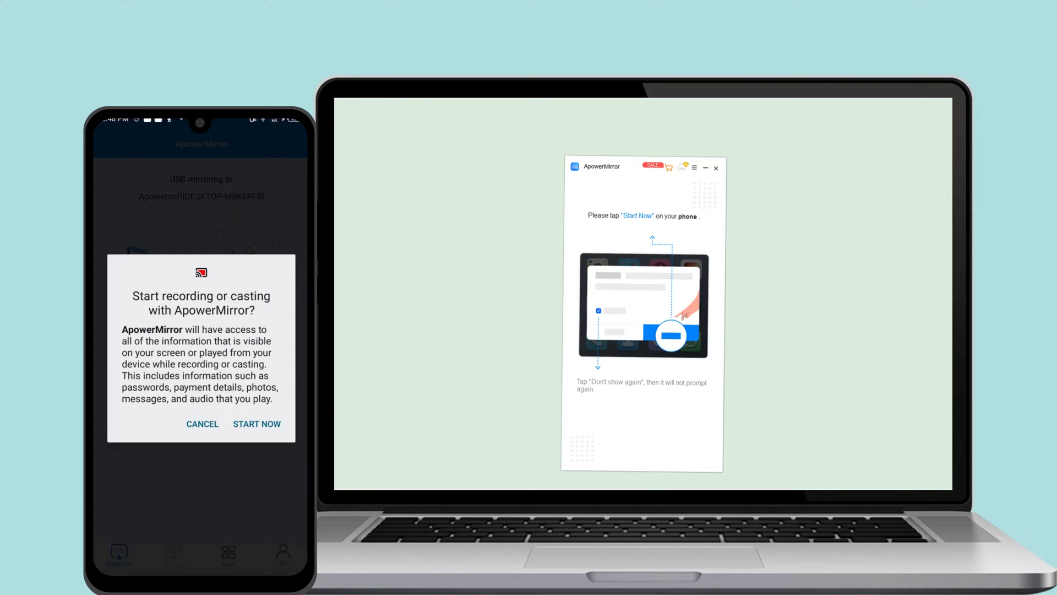
Approve the phone's casting prompt with Start Now.
click(258, 424)
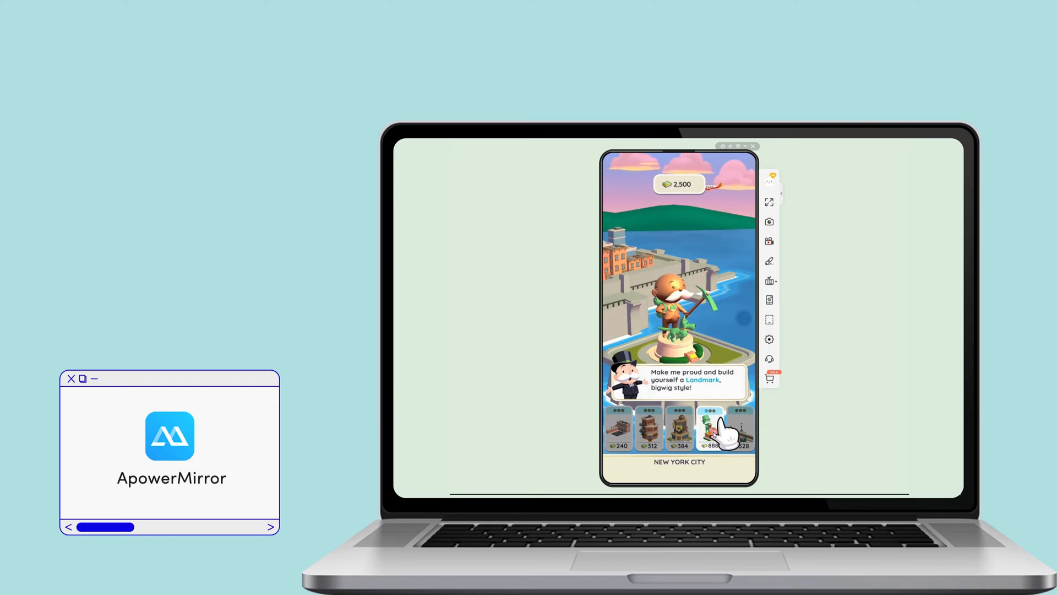
Build and upgrade the Monopoly Go landmark into the Statue of Liberty.
click(725, 430)
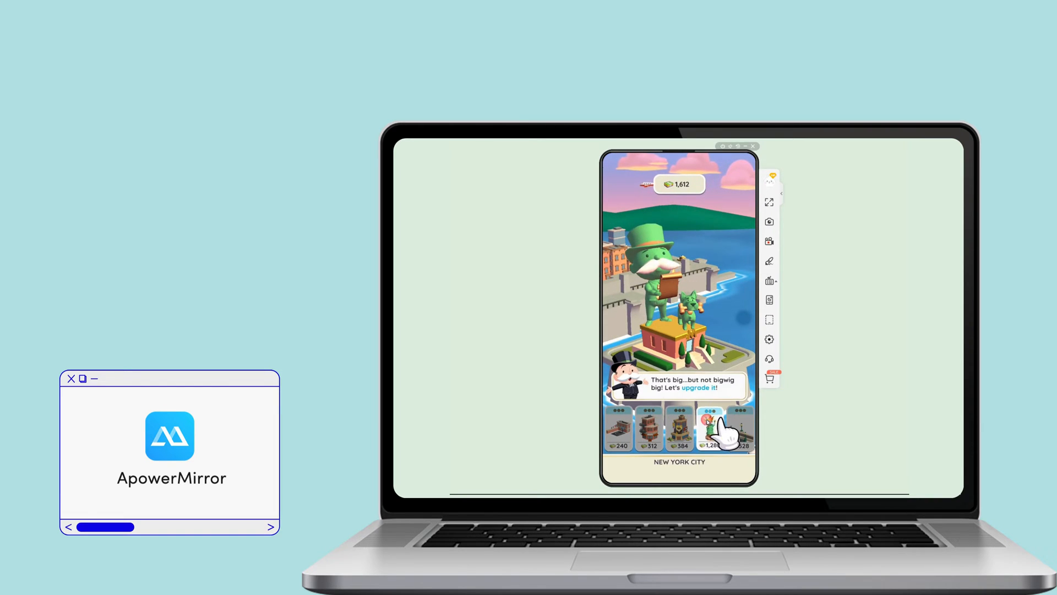
click(724, 429)
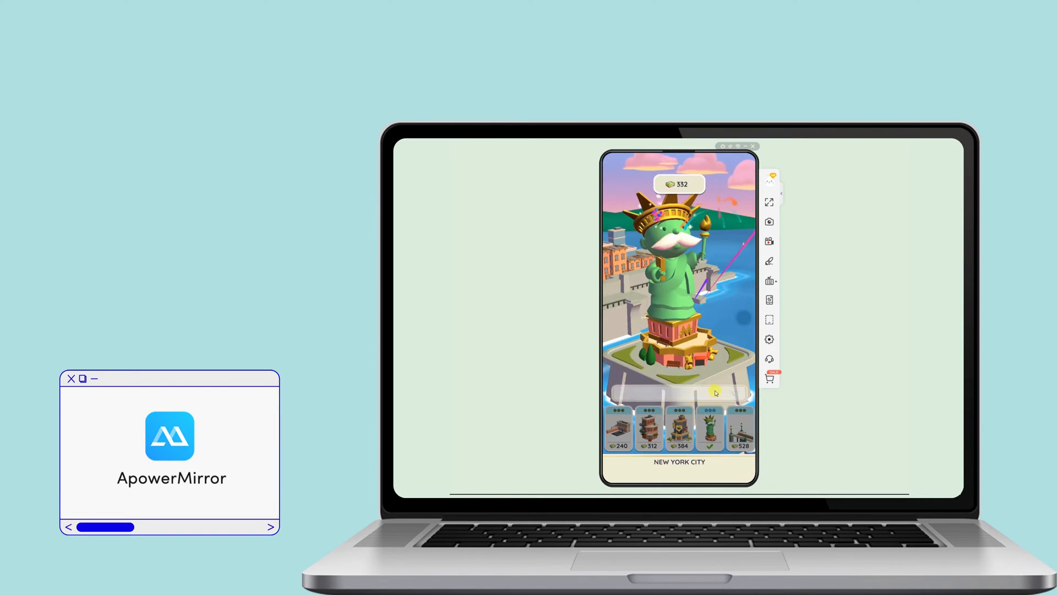